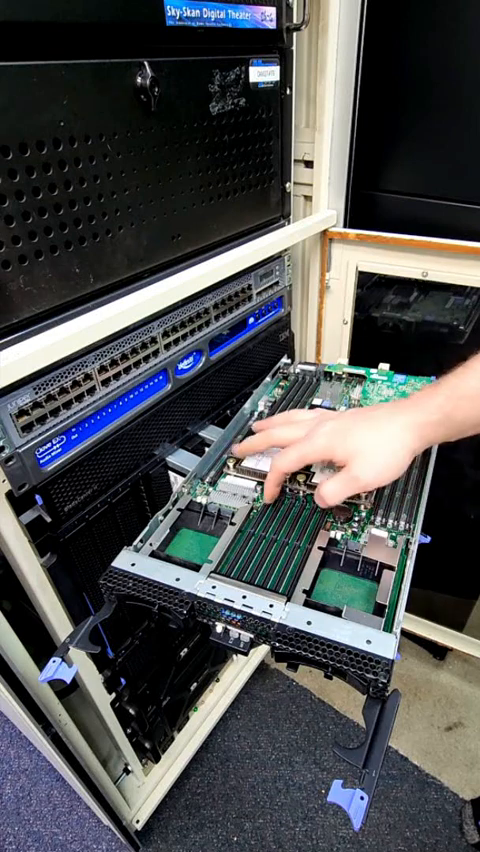
mouse_move(310, 430)
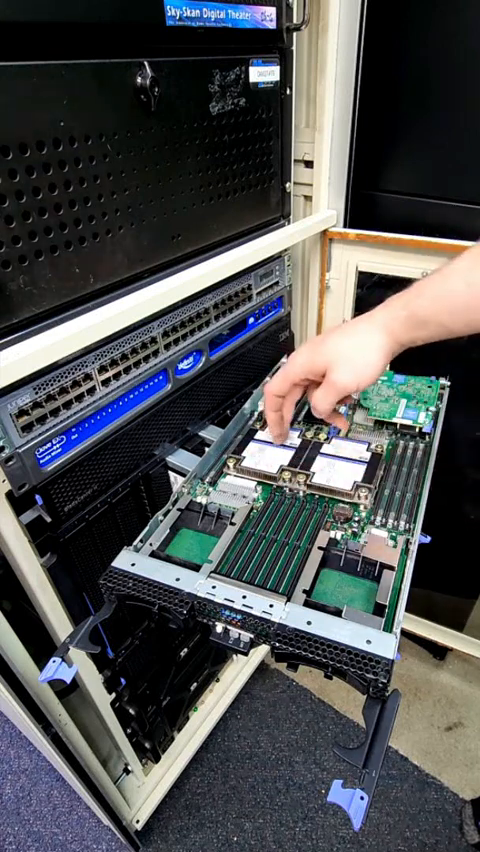